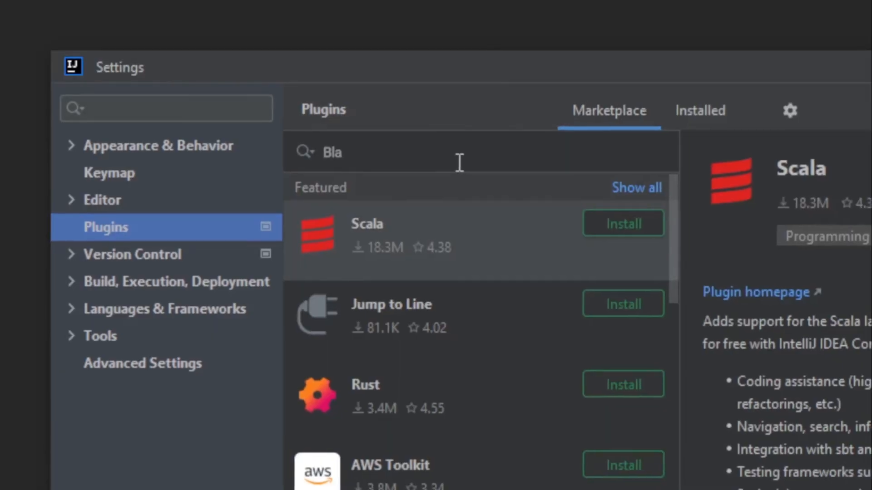
Install the Black Duck Code Sight plugin from the Marketplace and restart the IDE.
type("Black Duck Code Sight")
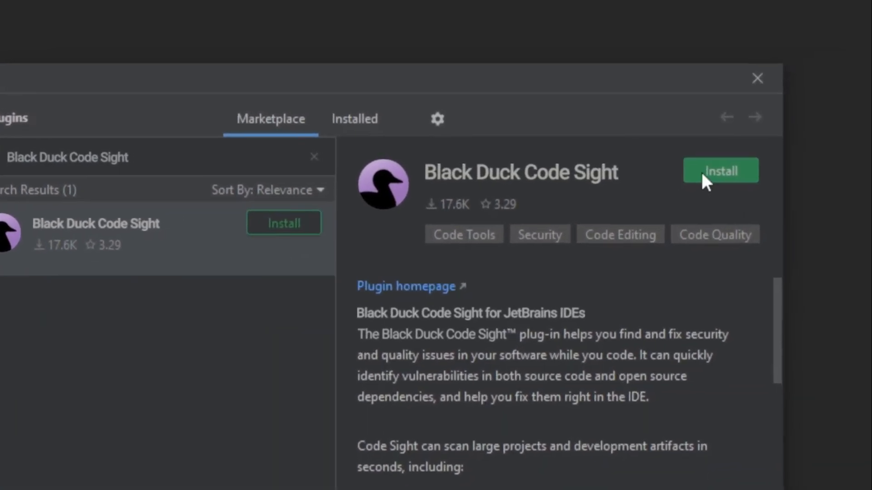
left_click(720, 171)
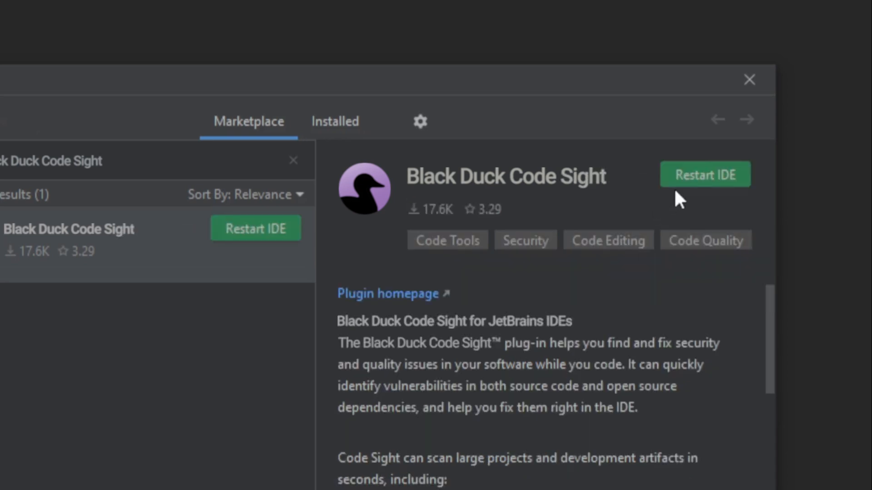
left_click(704, 174)
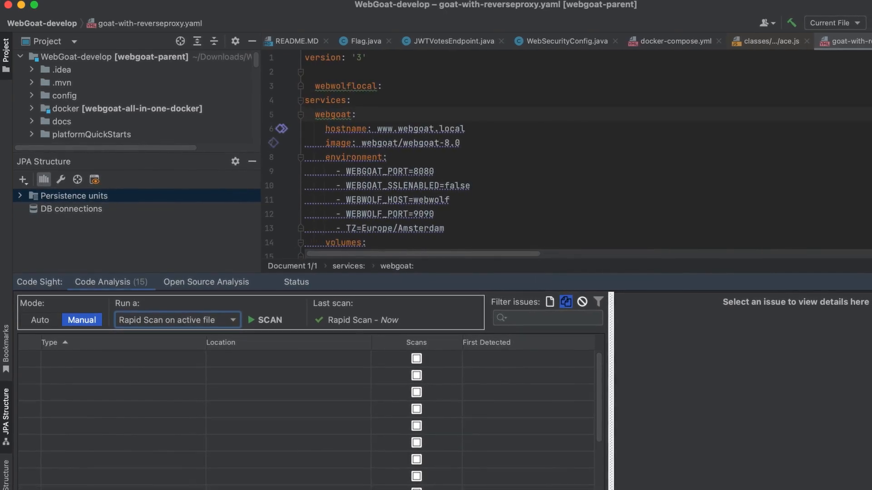
Review the 15 code analysis findings, then view the 30 flagged open source components.
left_click(268, 319)
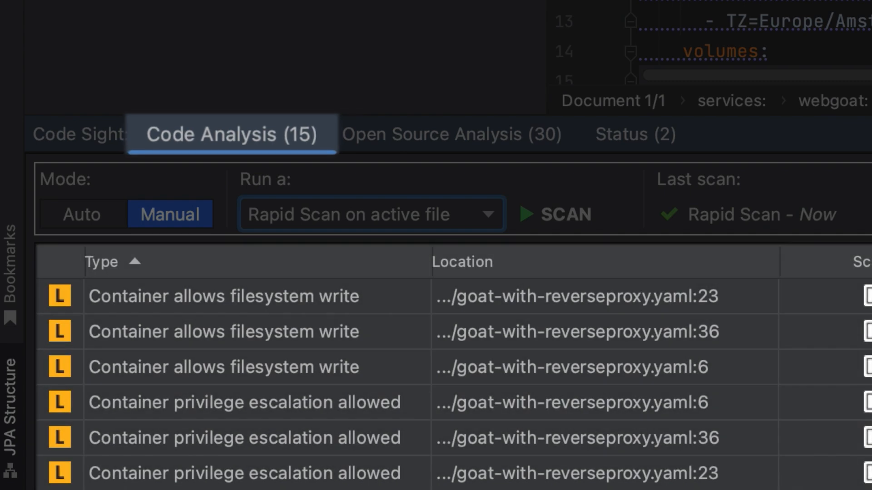
left_click(452, 133)
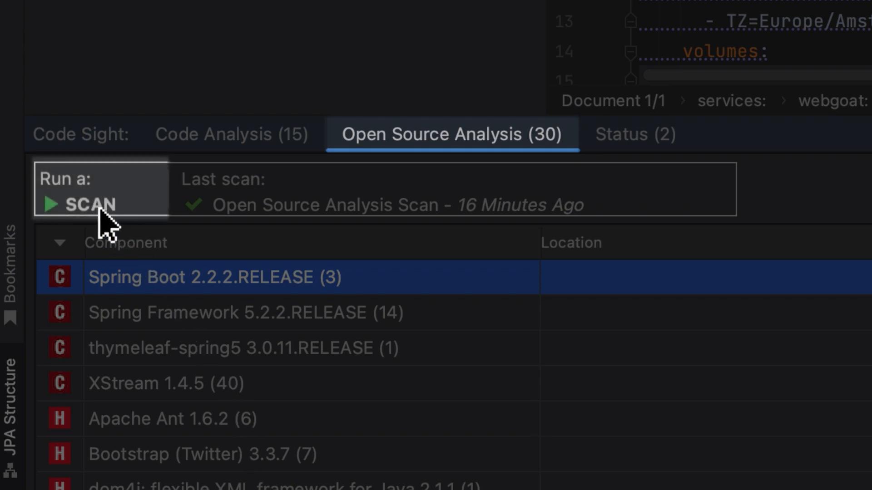
Rerun the open source scan and show Spring Boot 2.2.2.RELEASE details with its 3 issues.
left_click(69, 204)
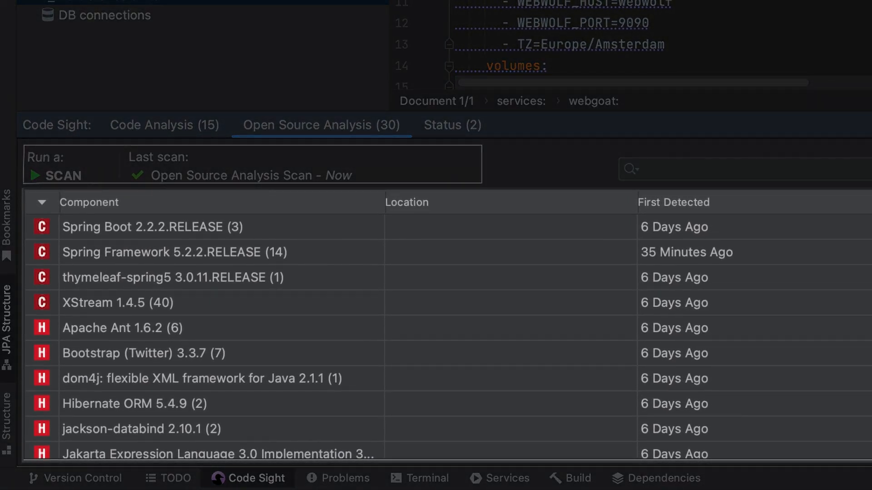
left_click(150, 226)
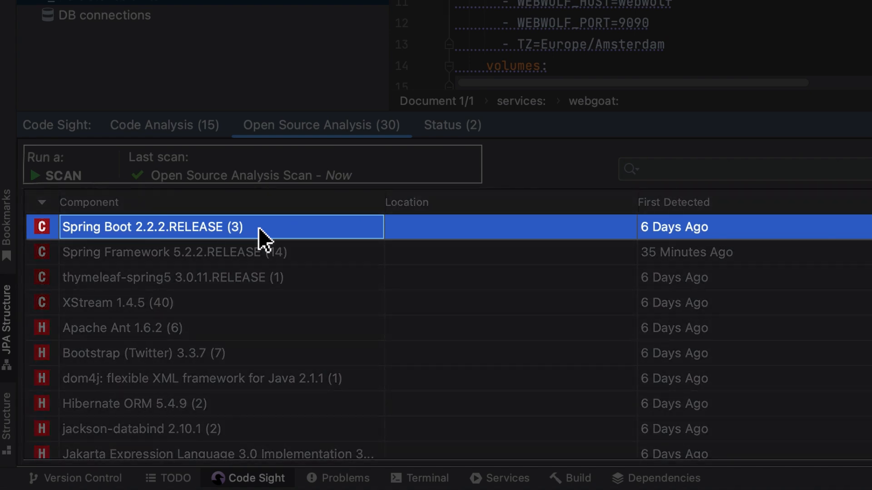
left_click(156, 227)
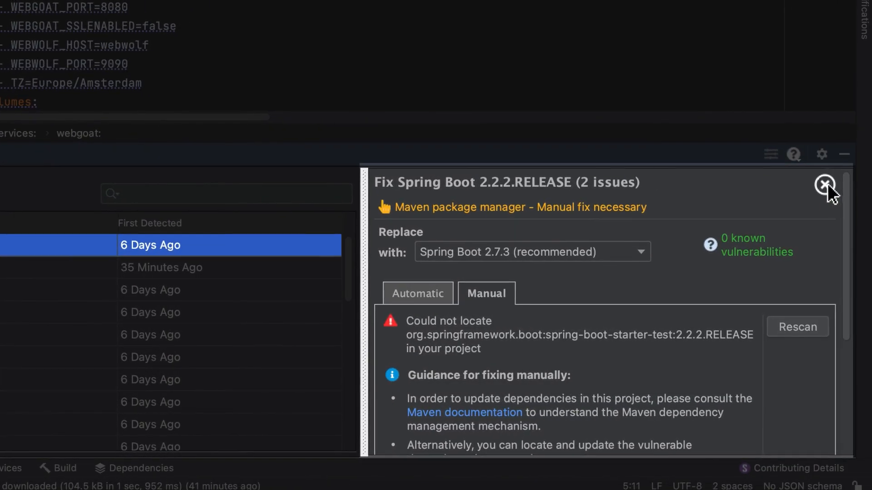
left_click(825, 184)
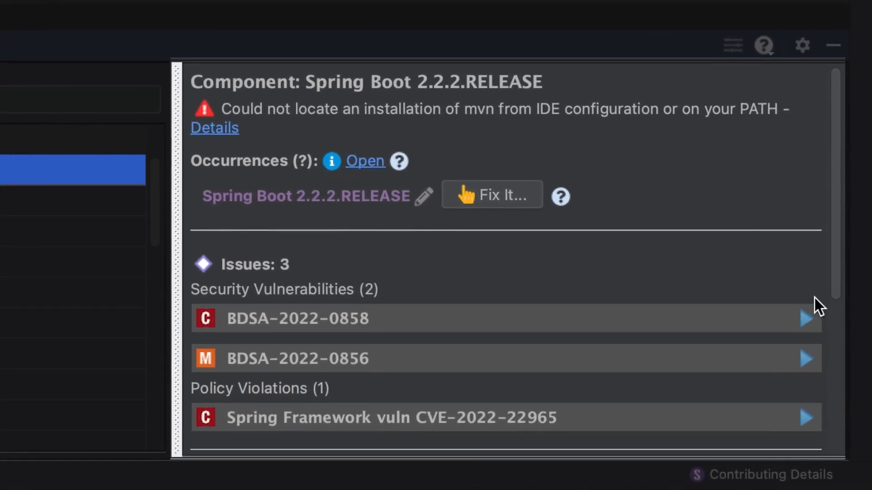
Expand BDSA-2022-0858 and read its ClassLoader remote code execution description.
left_click(804, 318)
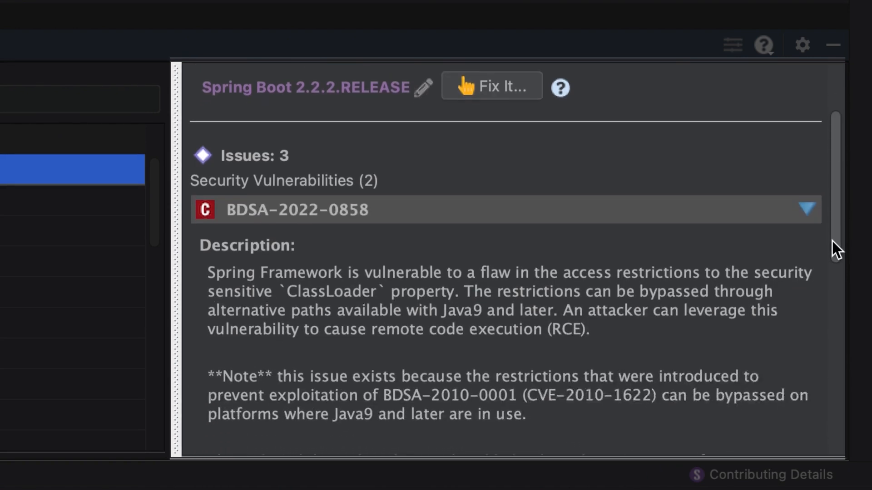
scroll("down", 3)
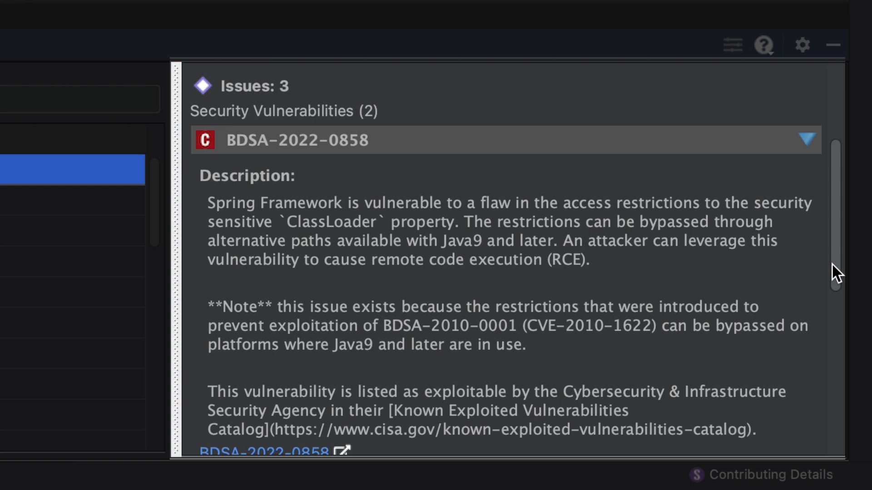
scroll("up", 3)
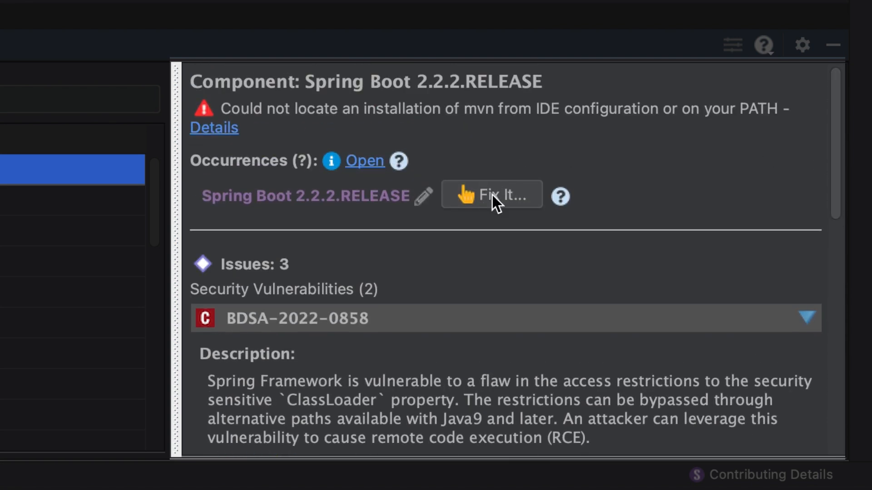
Review the Replace with Spring Boot 2.7.3 fix guidance, then return to the code analysis findings.
left_click(491, 195)
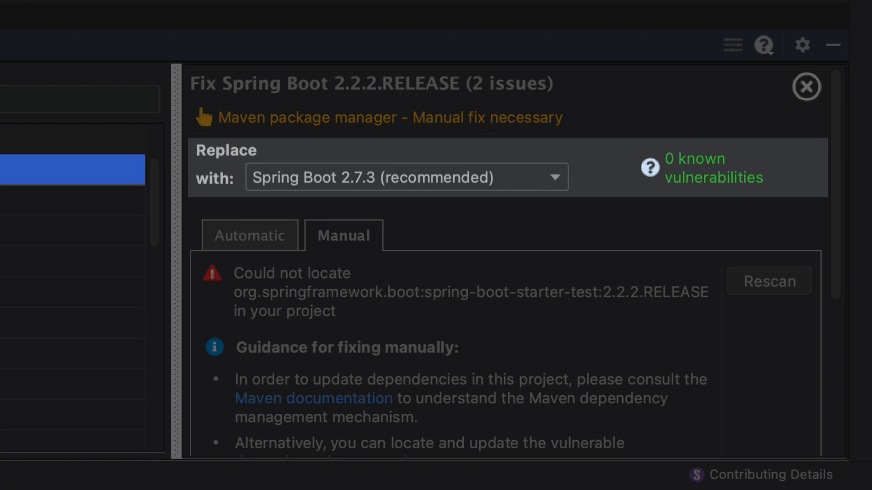
left_click(806, 87)
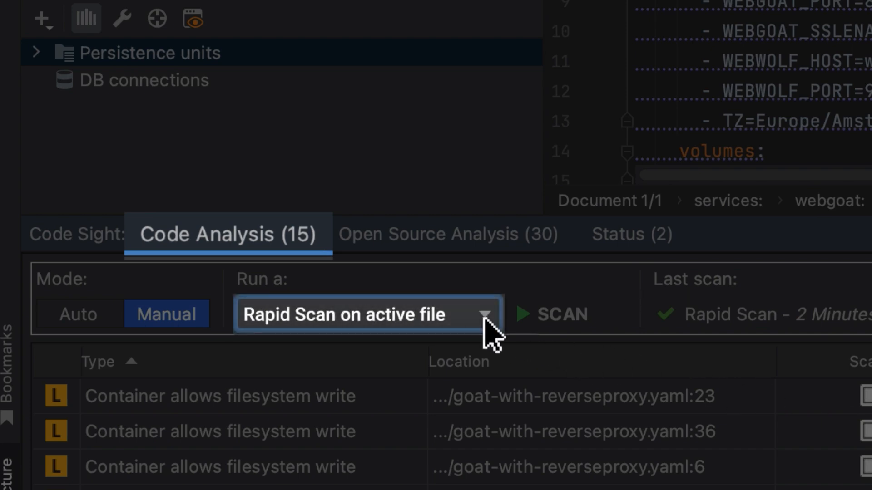
Run a Rapid Scan on the active file goat-with-reverseproxy.yaml.
left_click(483, 314)
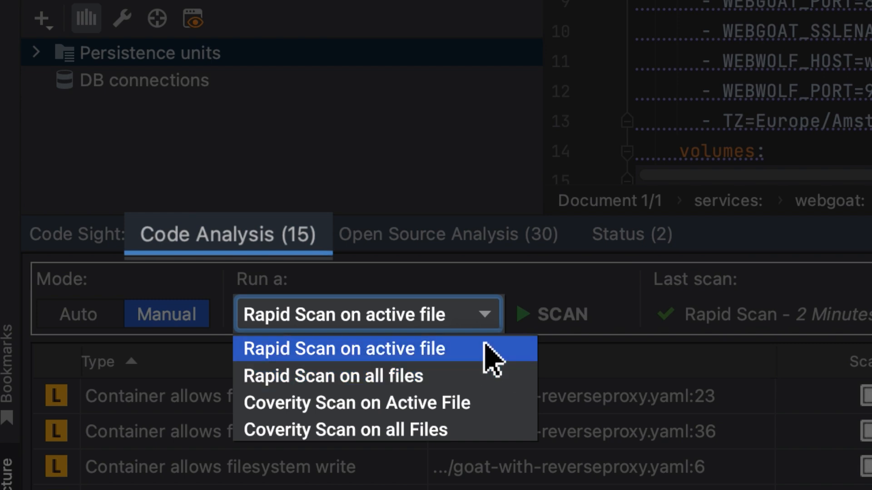
left_click(343, 349)
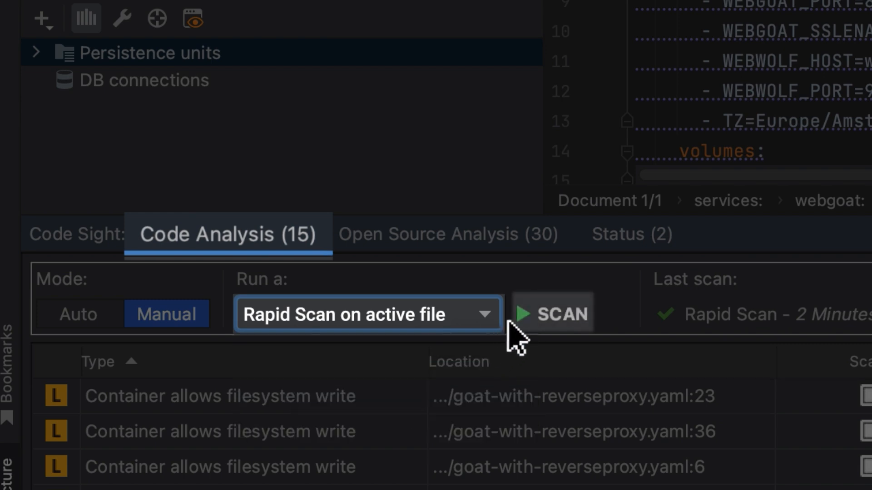
left_click(553, 312)
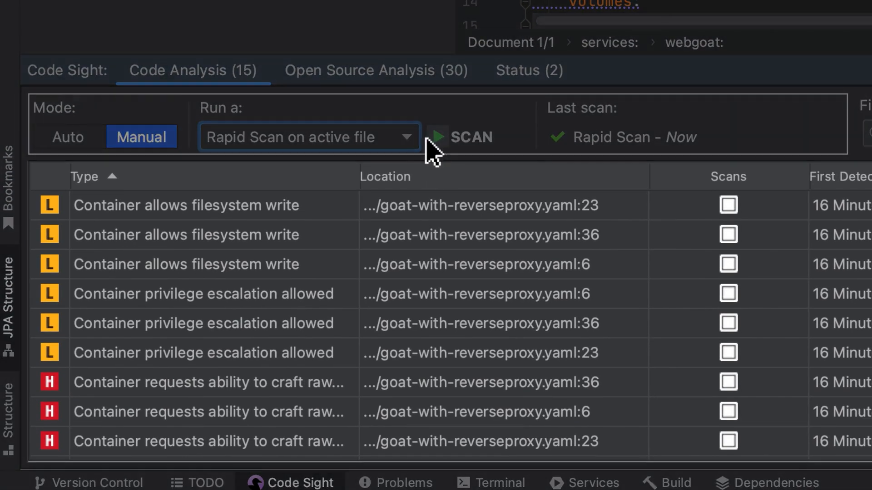
mouse_move(350, 382)
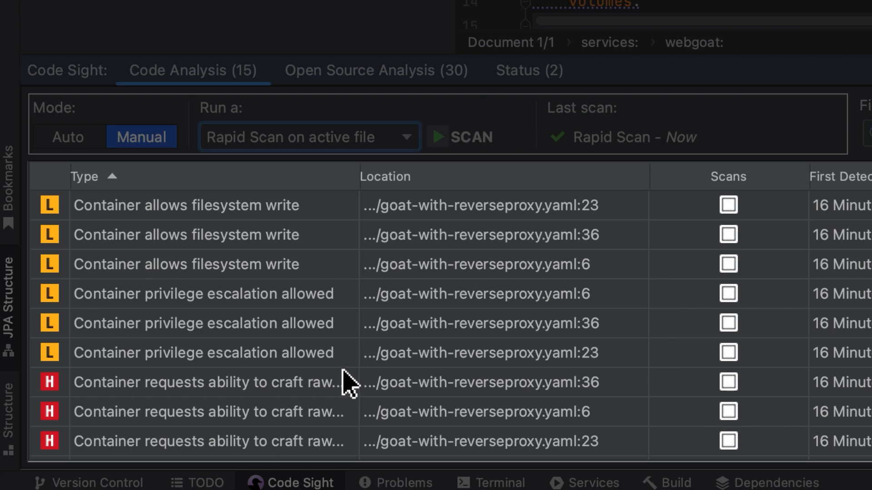
Show the Container allows filesystem write finding at line 23 with its details.
left_click(185, 205)
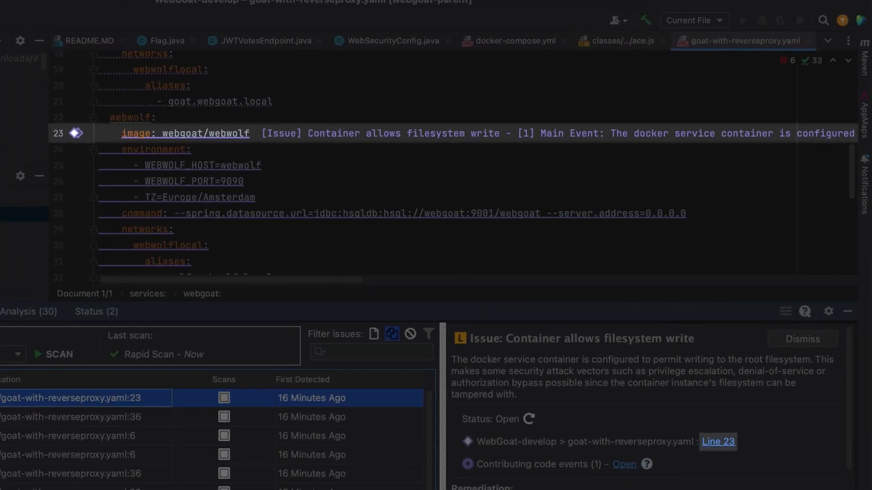
mouse_move(166, 139)
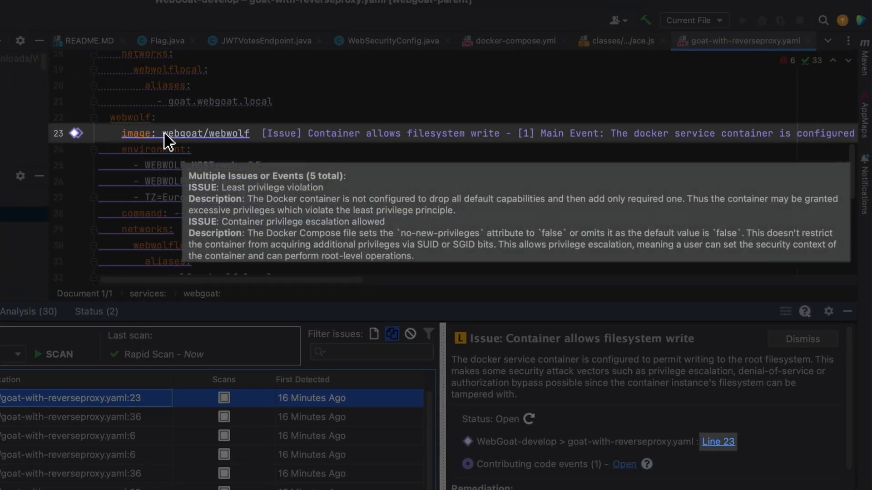